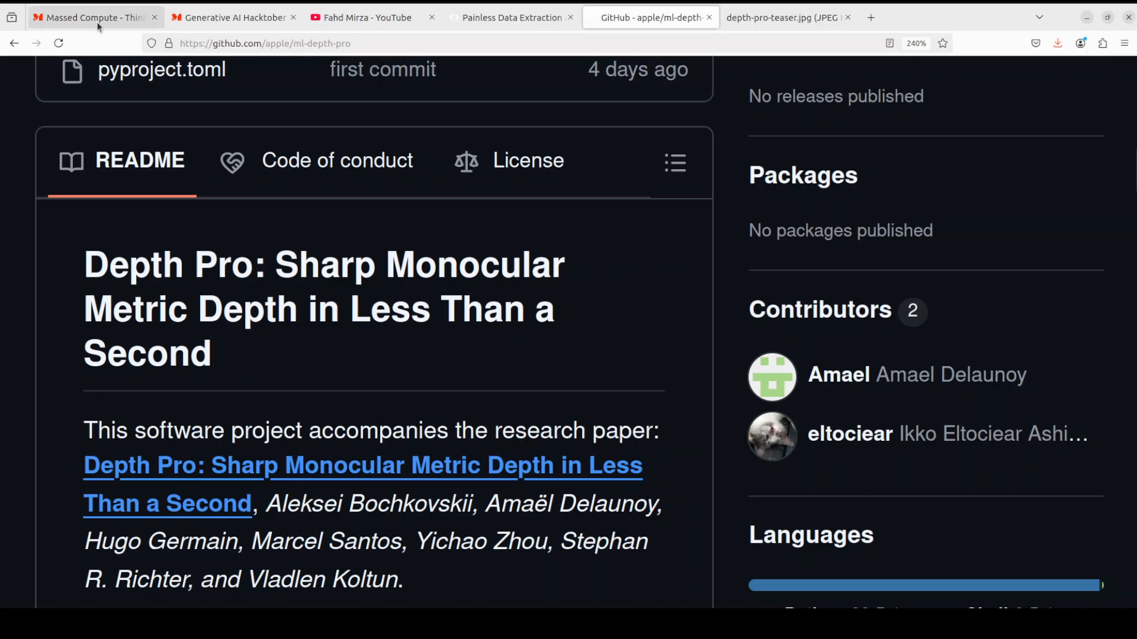
- Browse the Massed Compute, Hacktober and Depth Pro repo tabs, ending on depth-pro-teaser.jpg
left_click(94, 18)
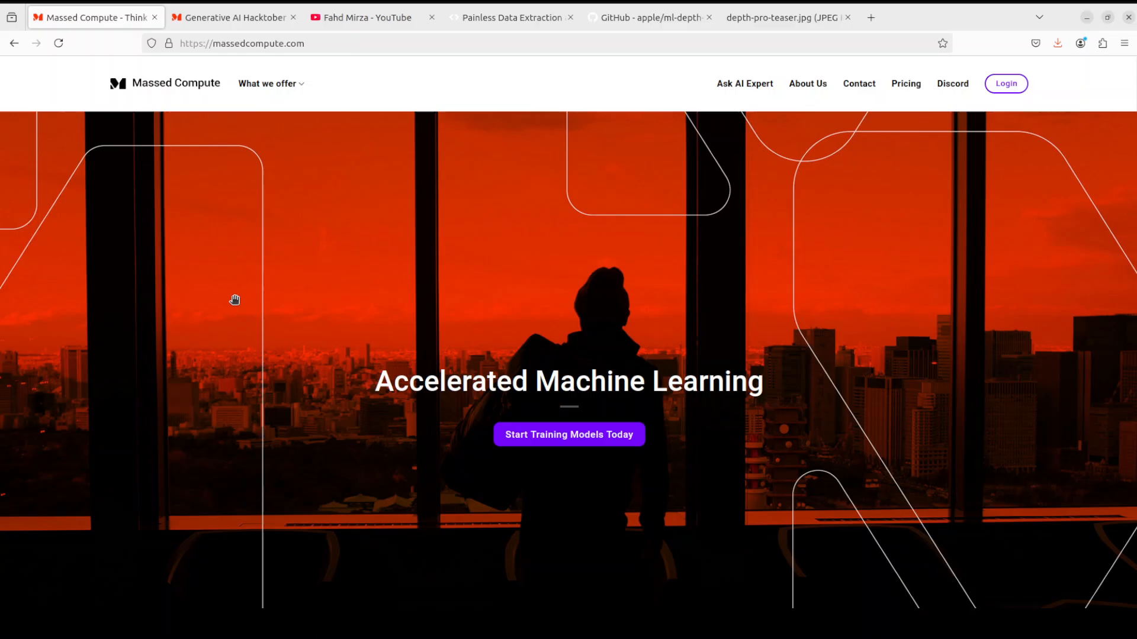
mouse_move(235, 298)
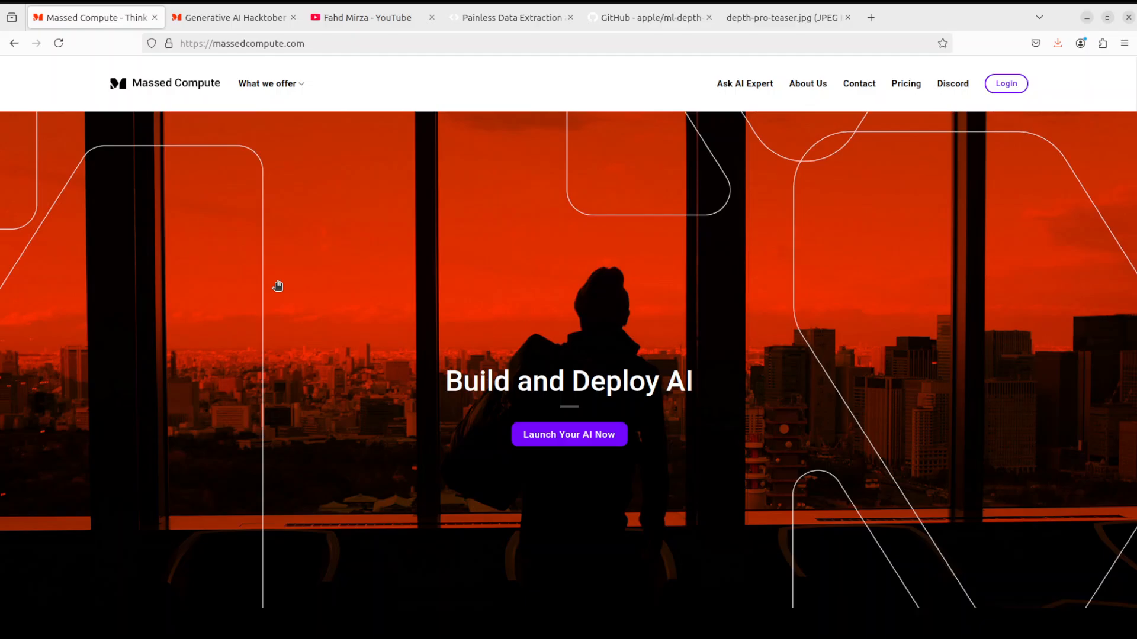
mouse_move(281, 277)
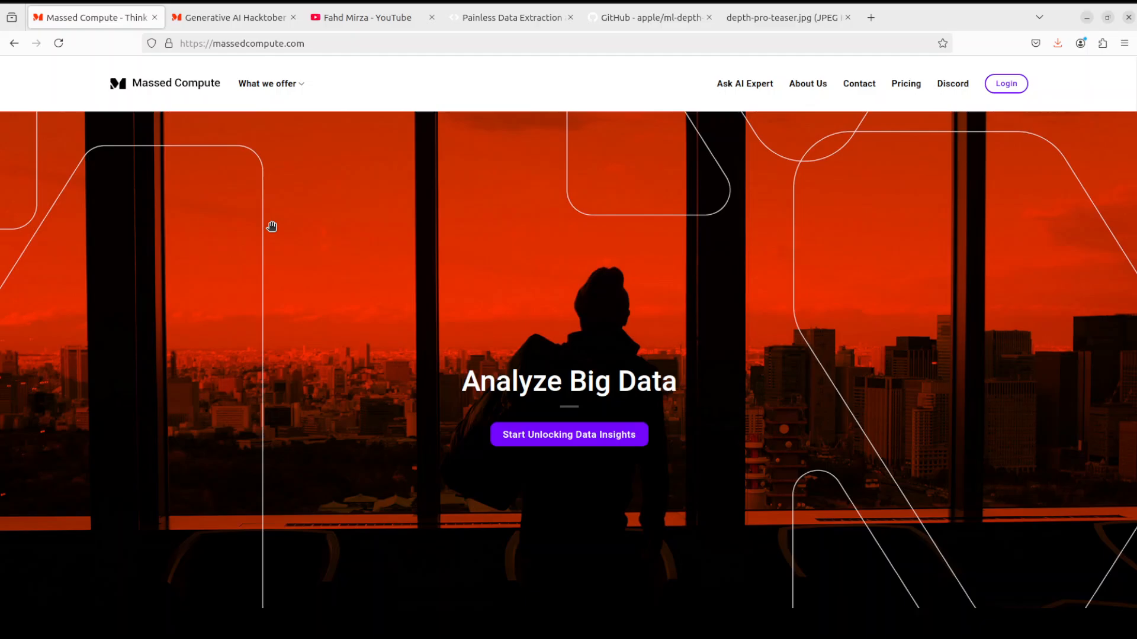
left_click(232, 17)
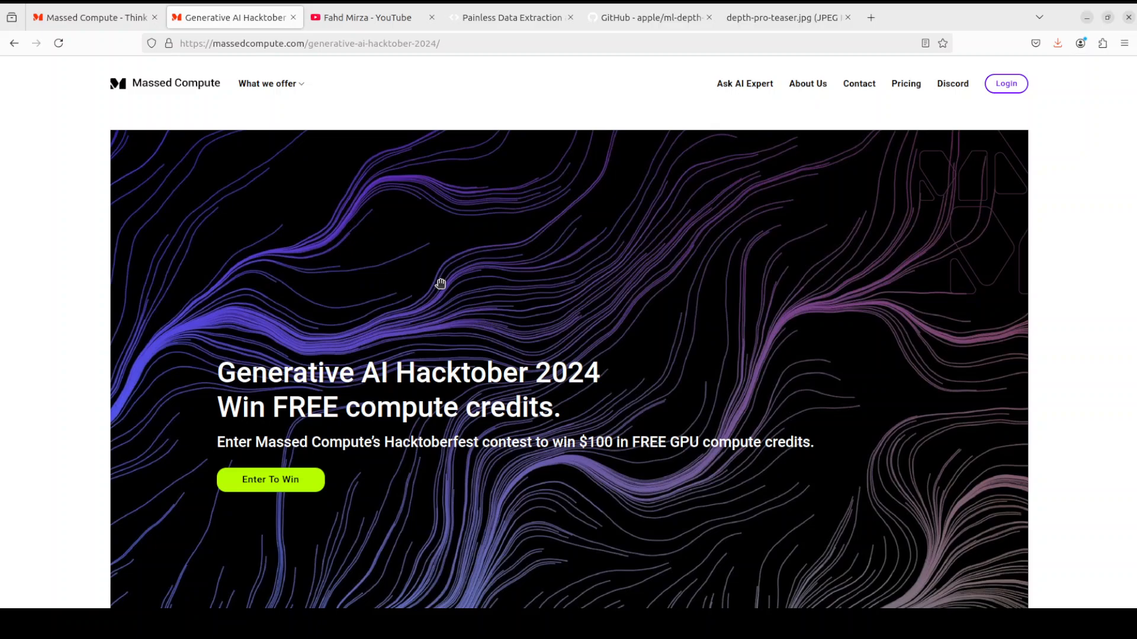
mouse_move(177, 273)
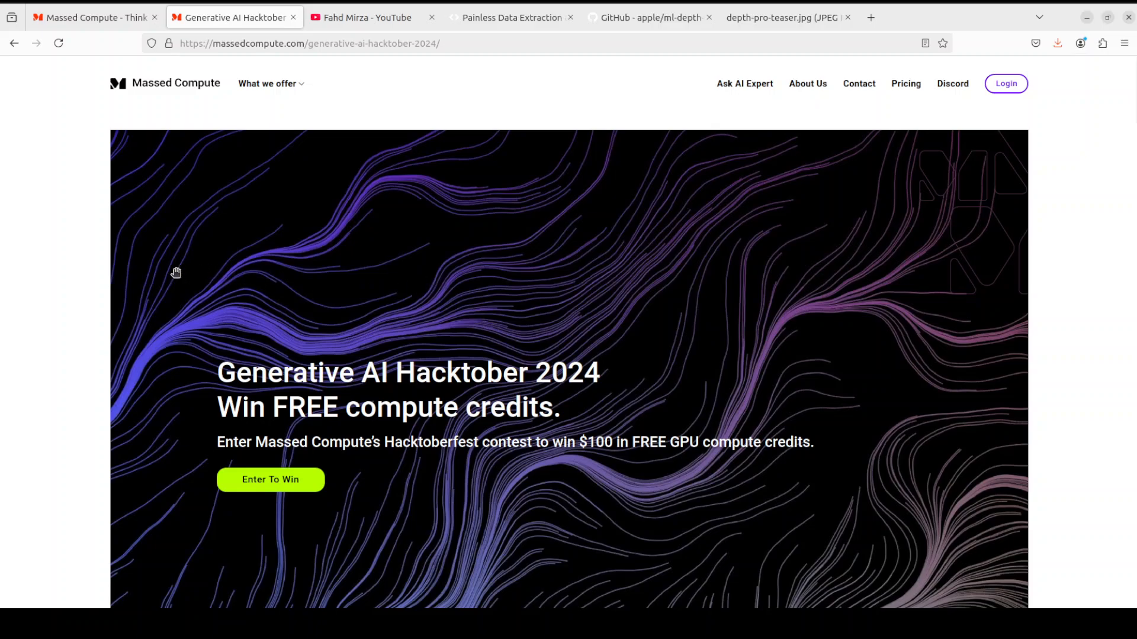
mouse_move(723, 459)
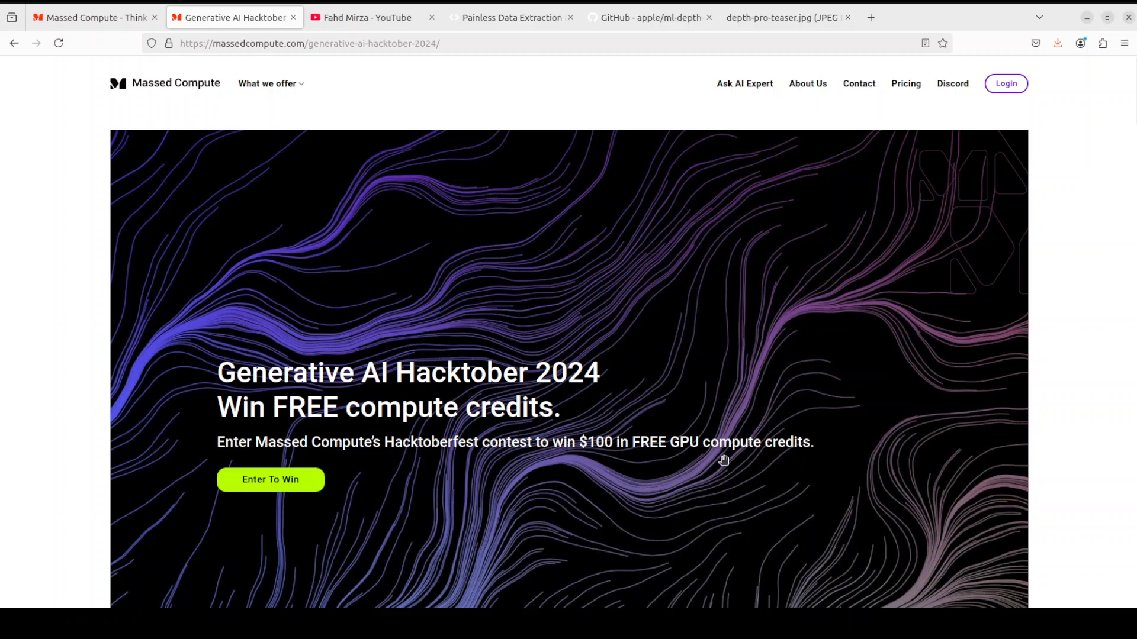
mouse_move(830, 400)
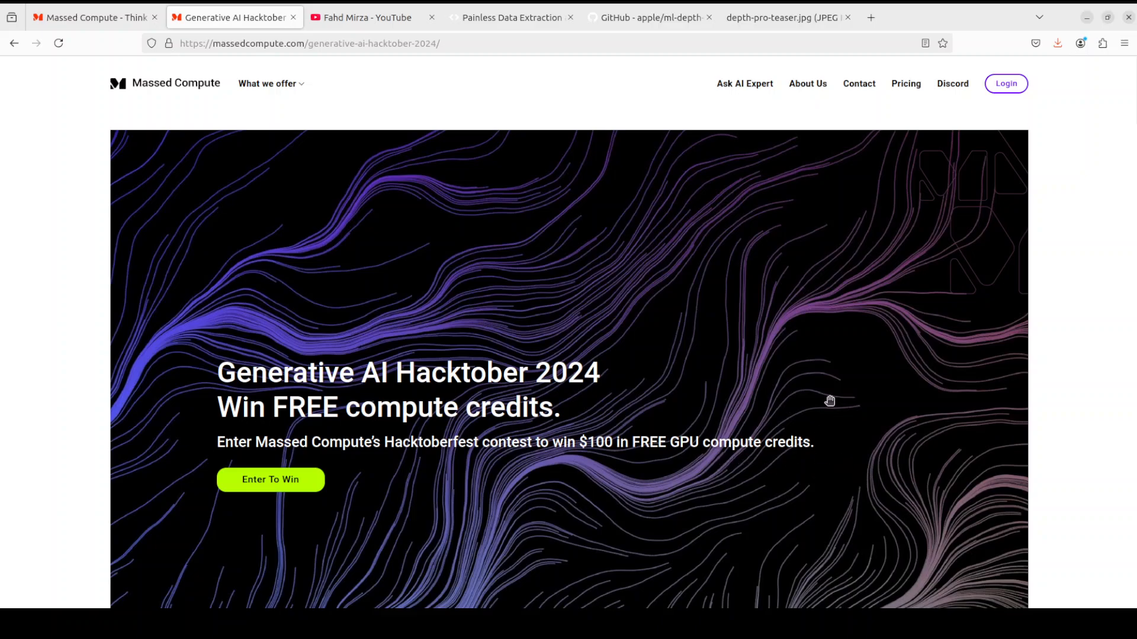
left_click(647, 17)
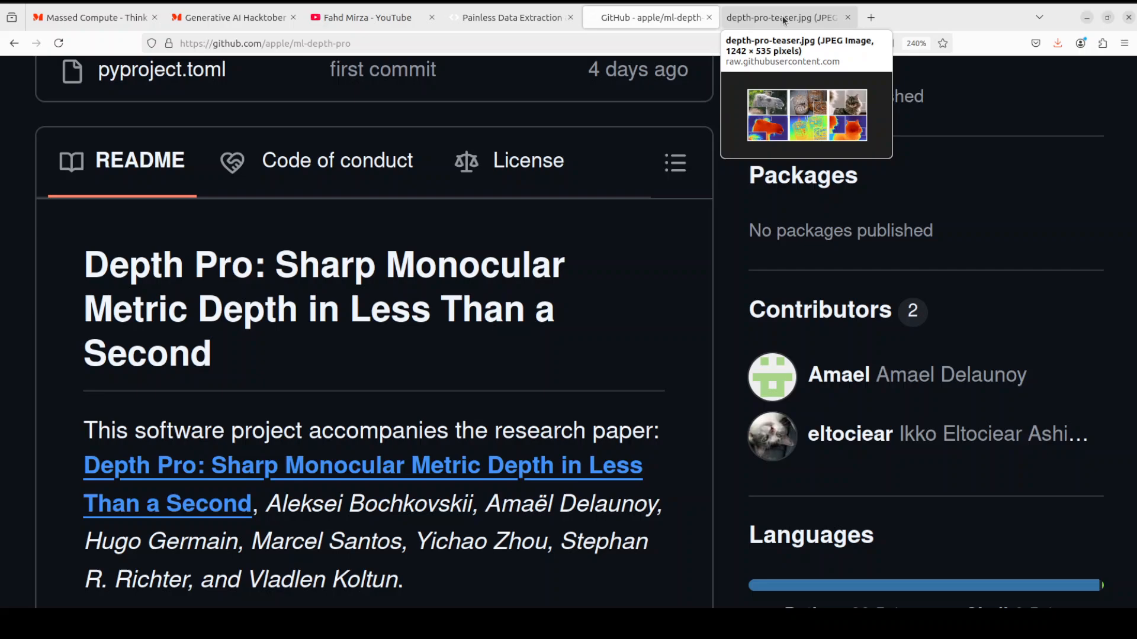
left_click(783, 18)
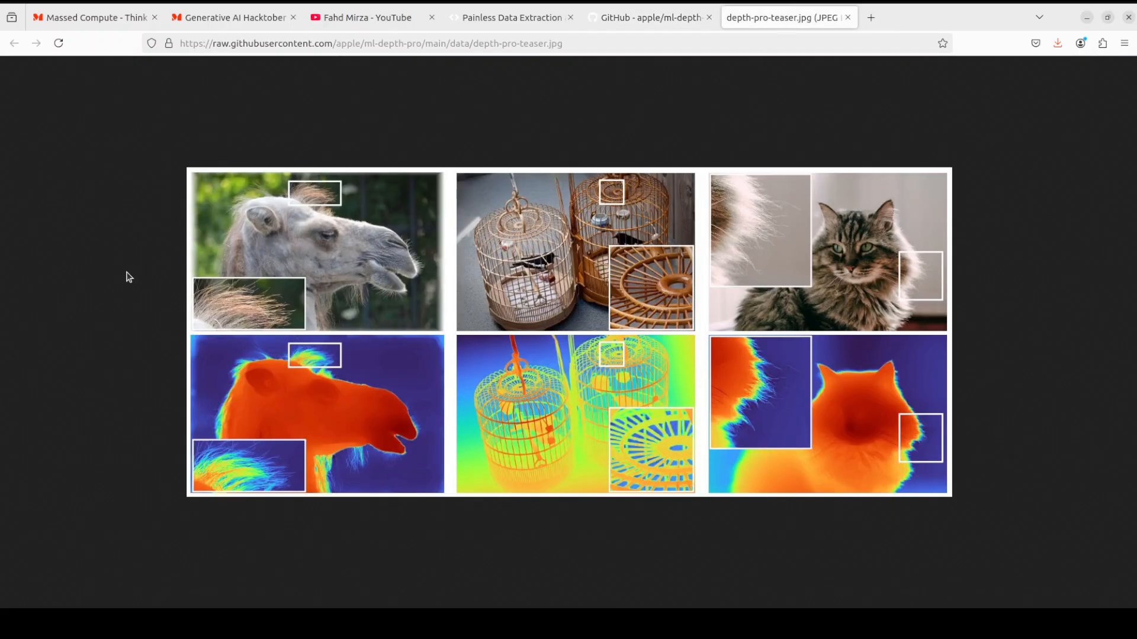
mouse_move(62, 289)
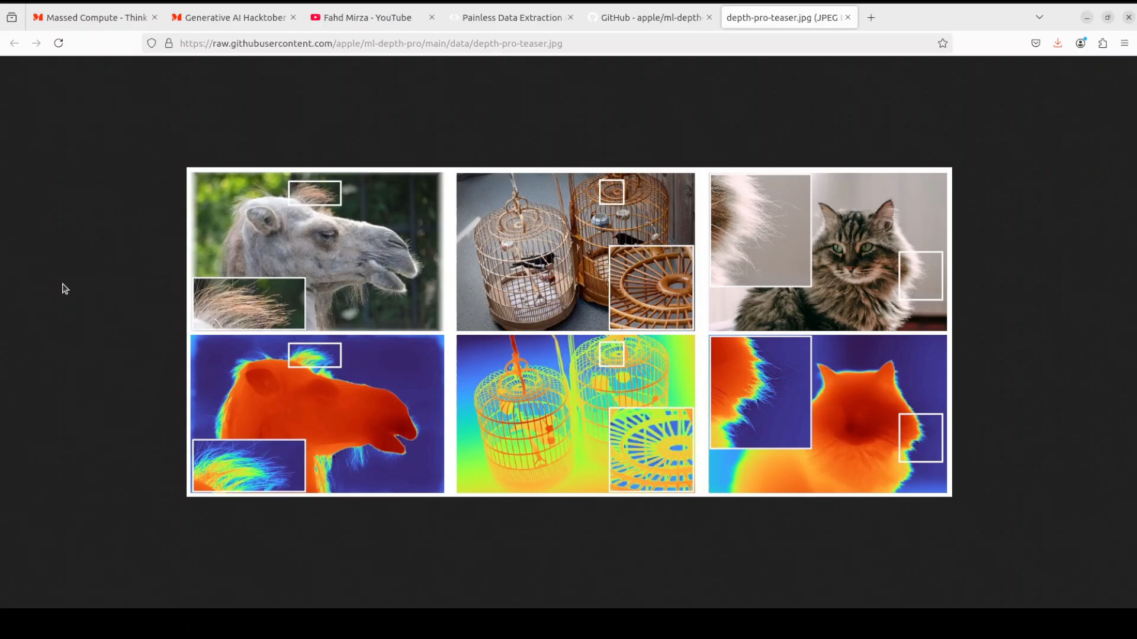
mouse_move(69, 291)
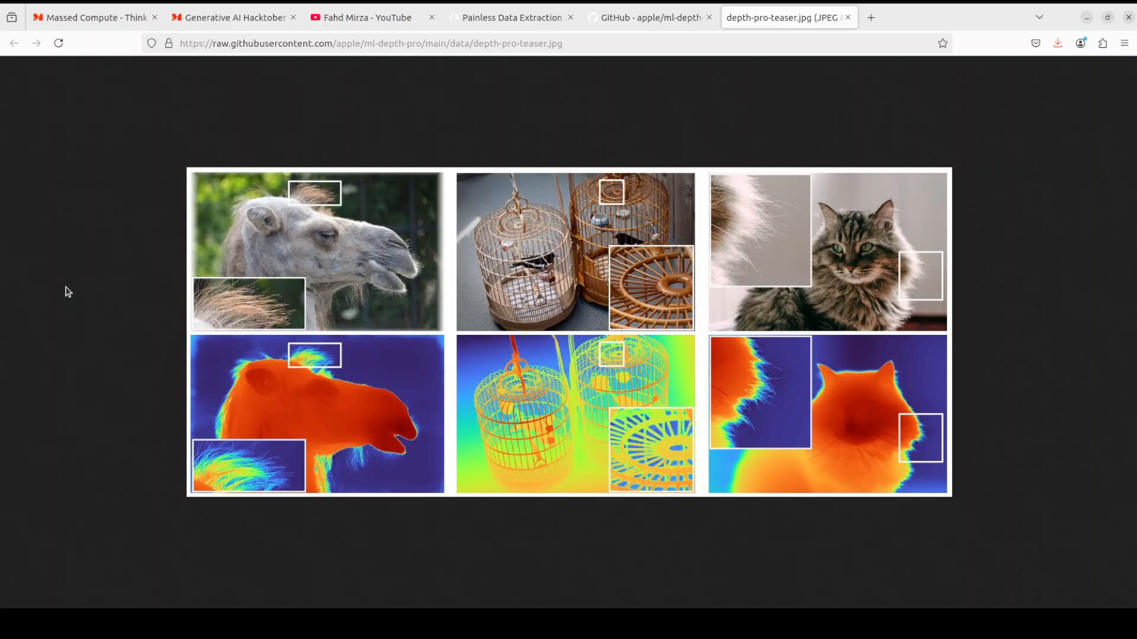
mouse_move(78, 392)
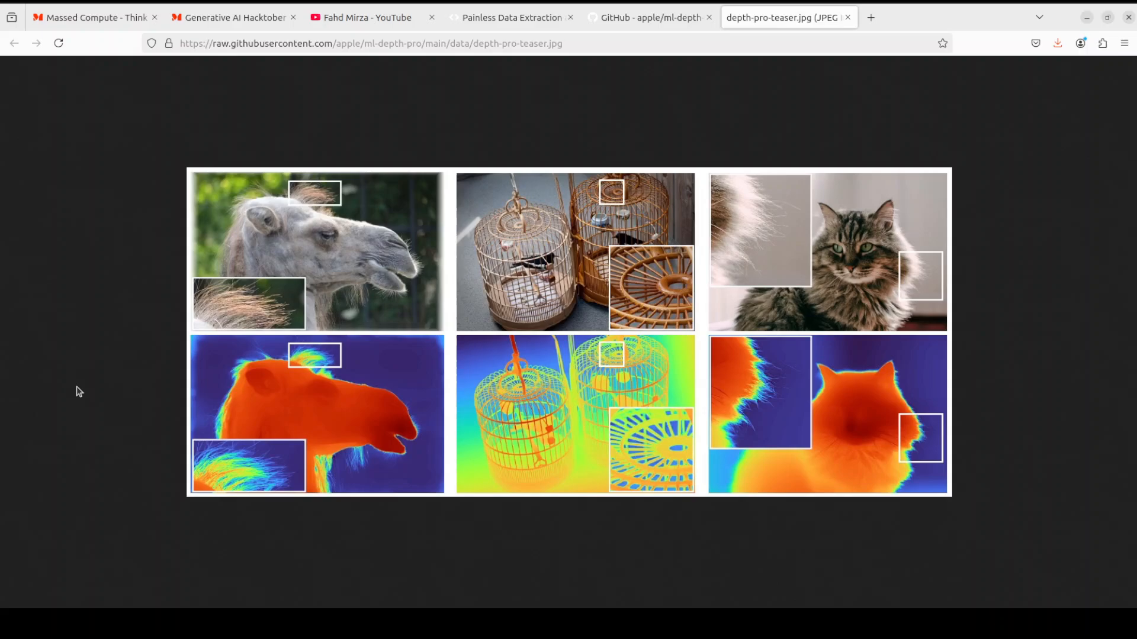
mouse_move(105, 396)
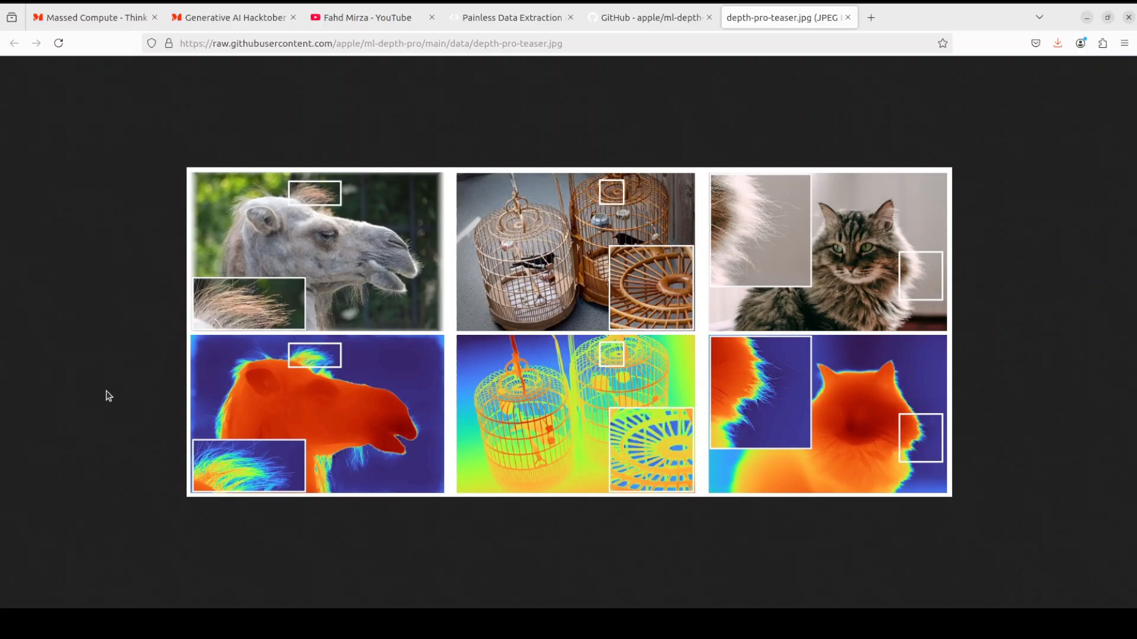
mouse_move(72, 378)
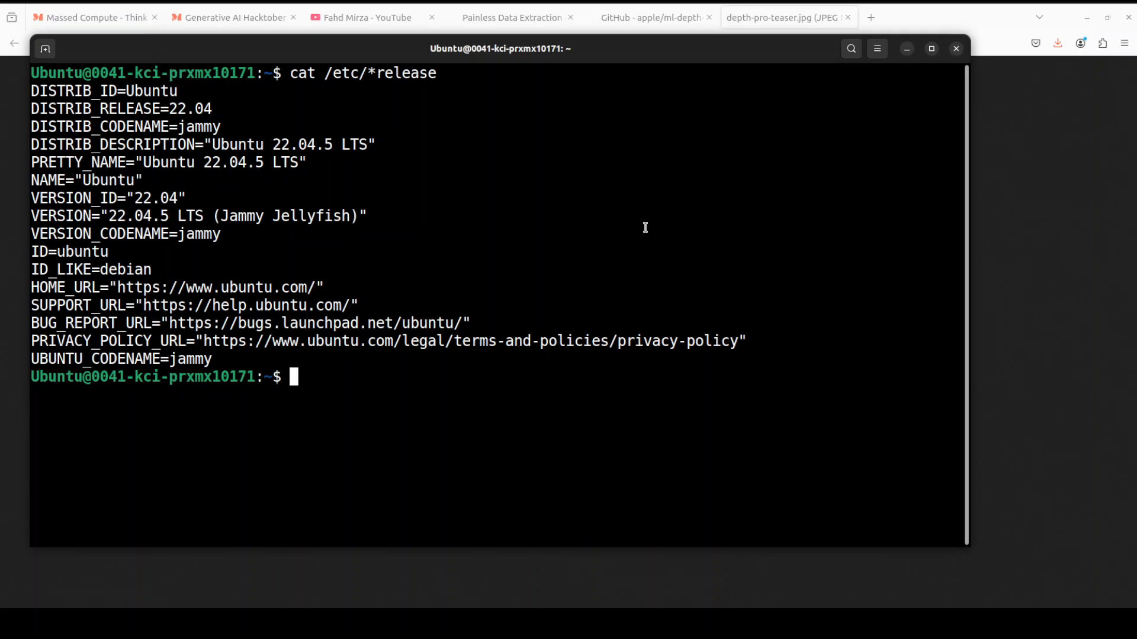
- Run nvidia-smi to see the RTX A6000, then paste the git clone && cd ml-depth-pro command
type("nvidia-smi")
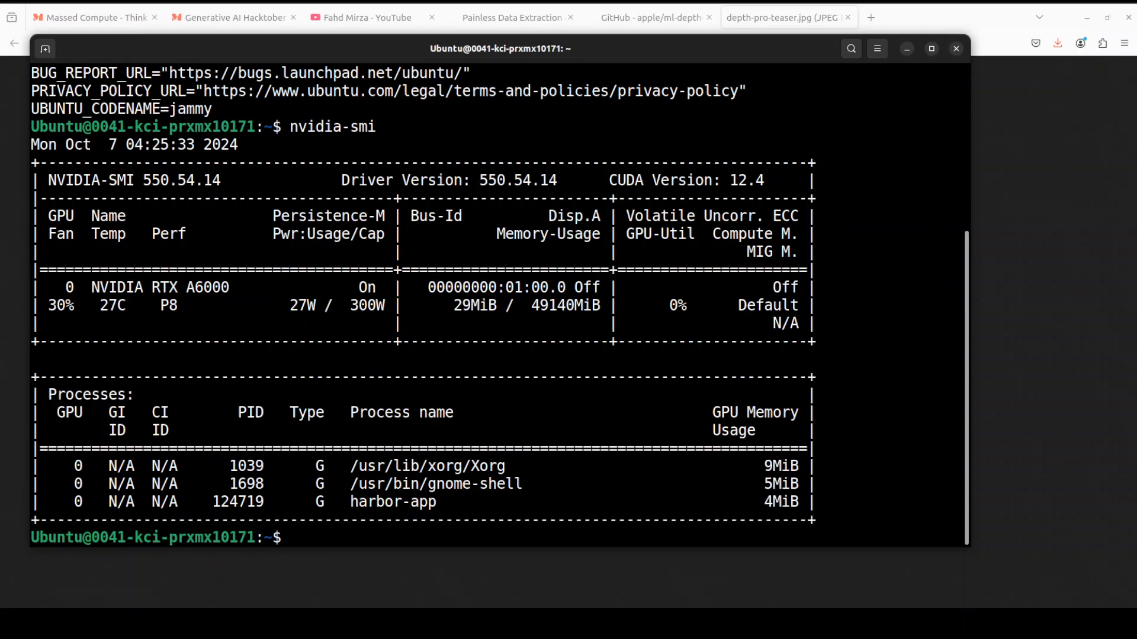
type("clear")
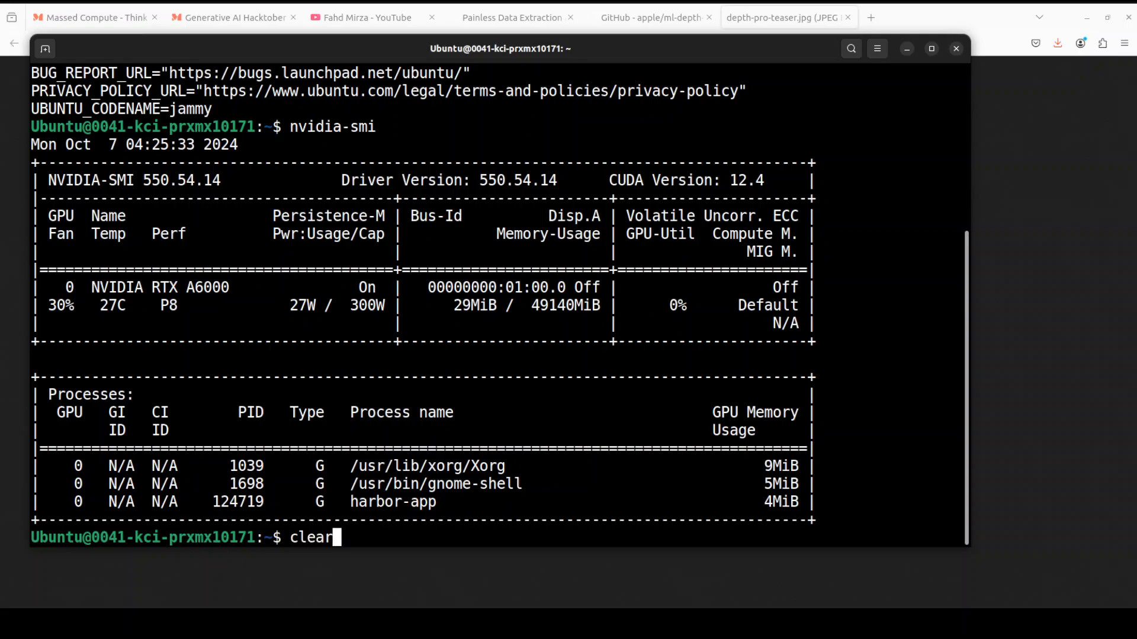
right_click(399, 181)
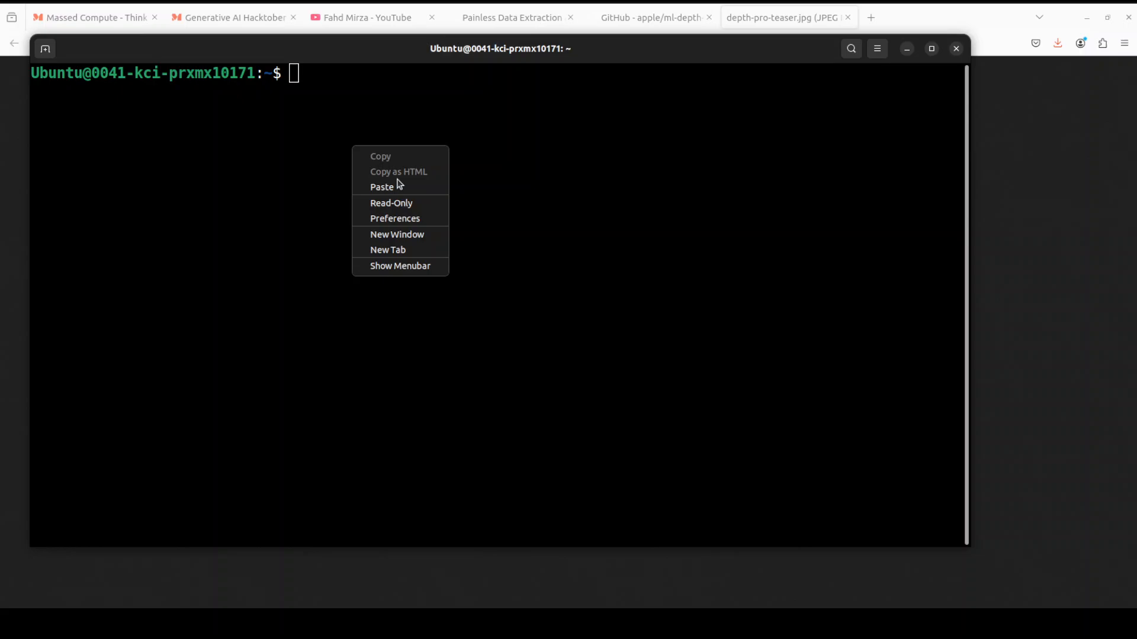
left_click(382, 187)
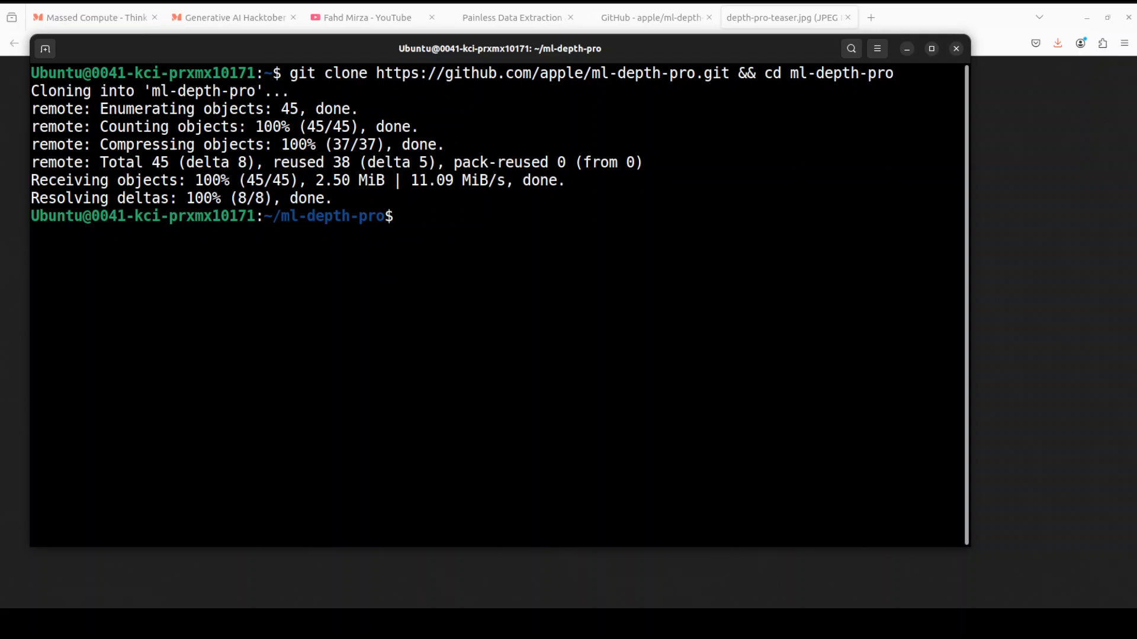
- Paste and run the conda create command for a Python 3.9 environment
right_click(406, 218)
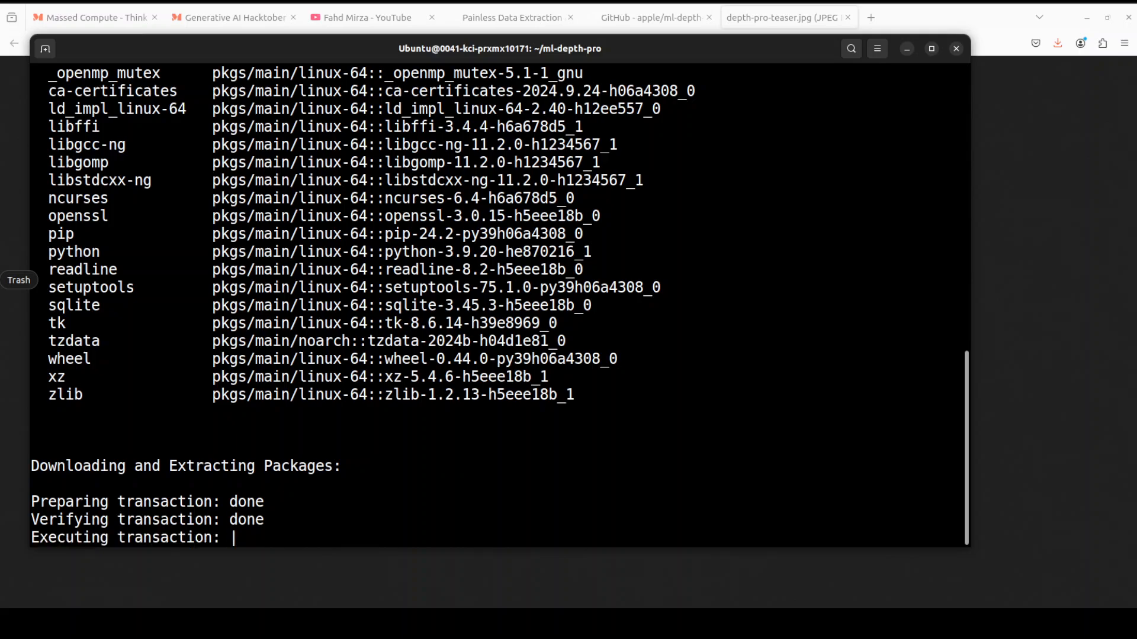
- Paste and run conda activate with pip install -e . to install Depth Pro and dependencies
right_click(477, 298)
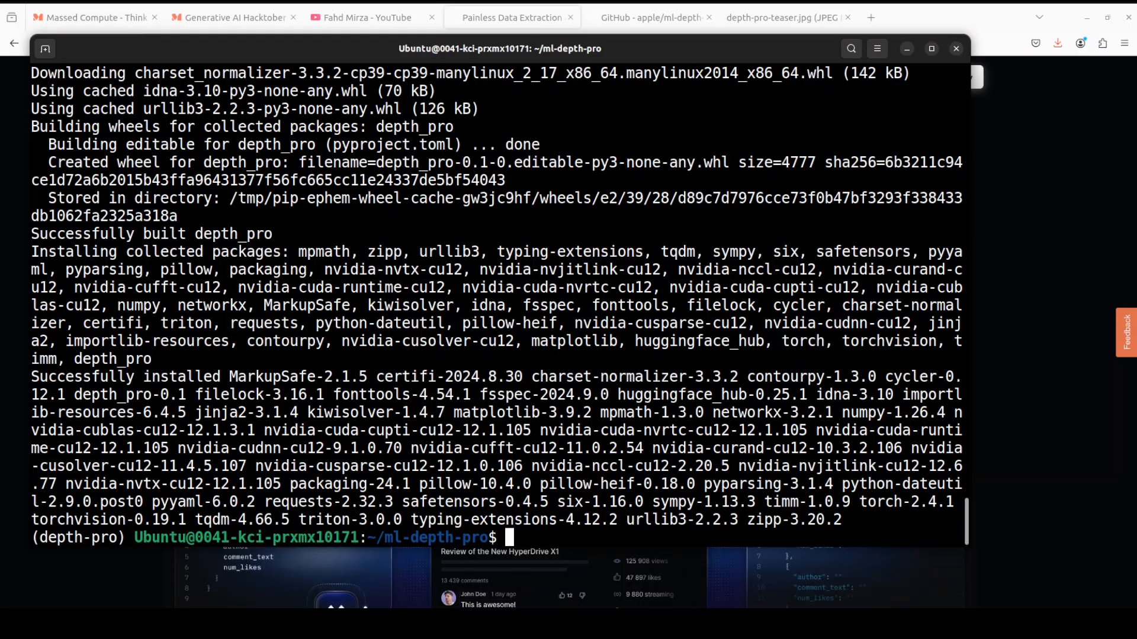
- Clear the screen, list the folder, and chmod a+x get_pretrained_models.sh
type("clear")
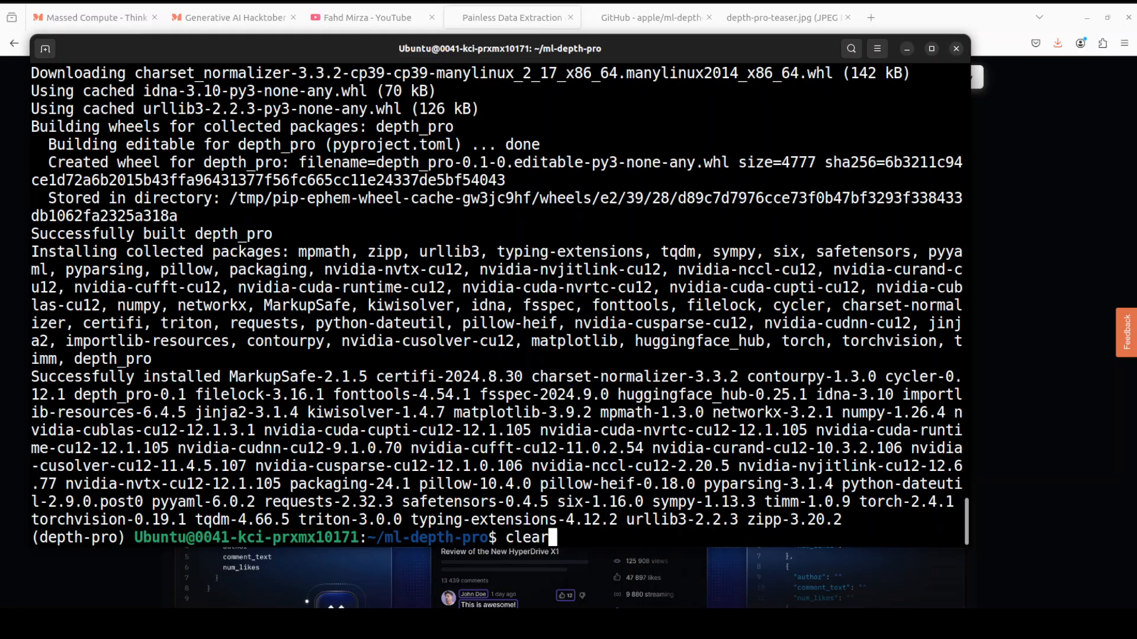
key("Return")
type("ls -ltra")
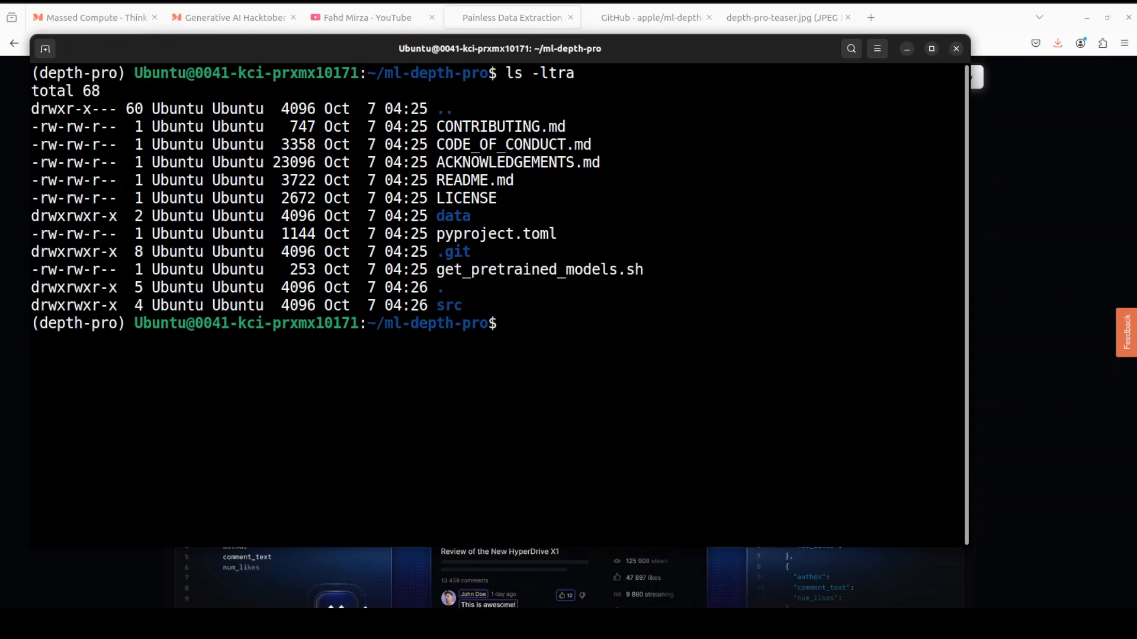
type("ch")
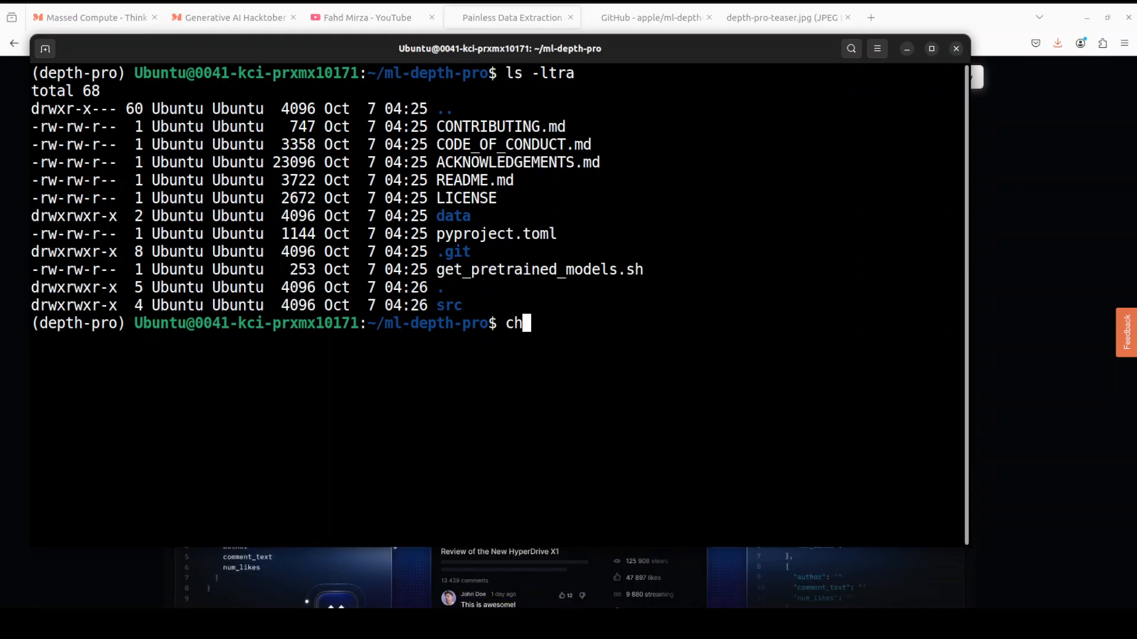
type("mod a+x get_pretrained_models.sh")
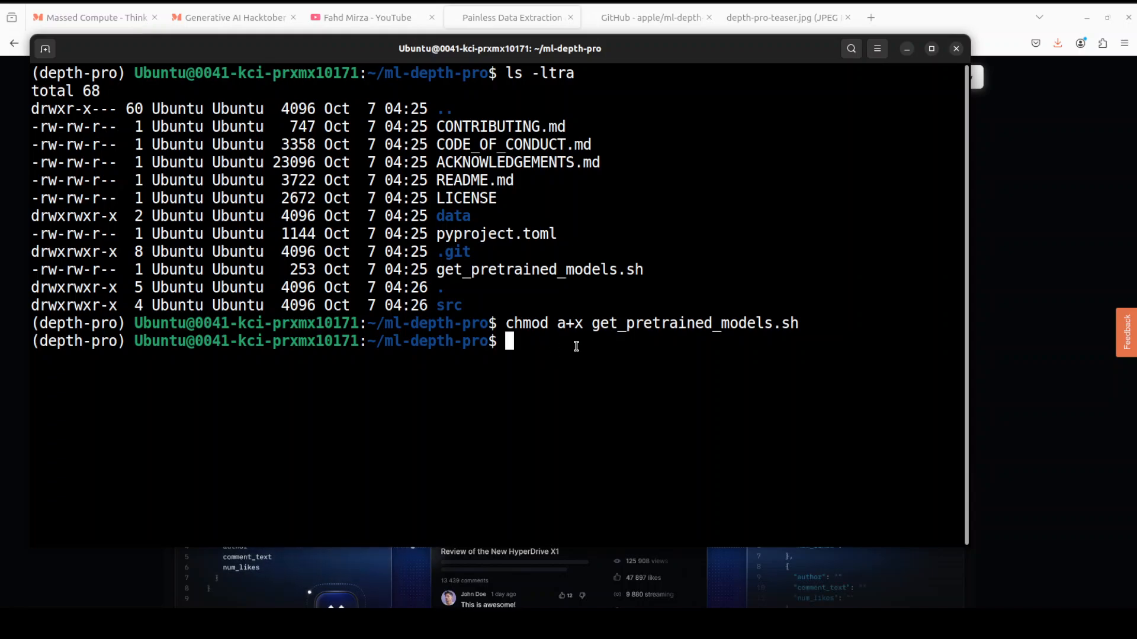
- Run source get_pretrained_models.sh to download depth_pro.pt, then clear the screen
right_click(508, 345)
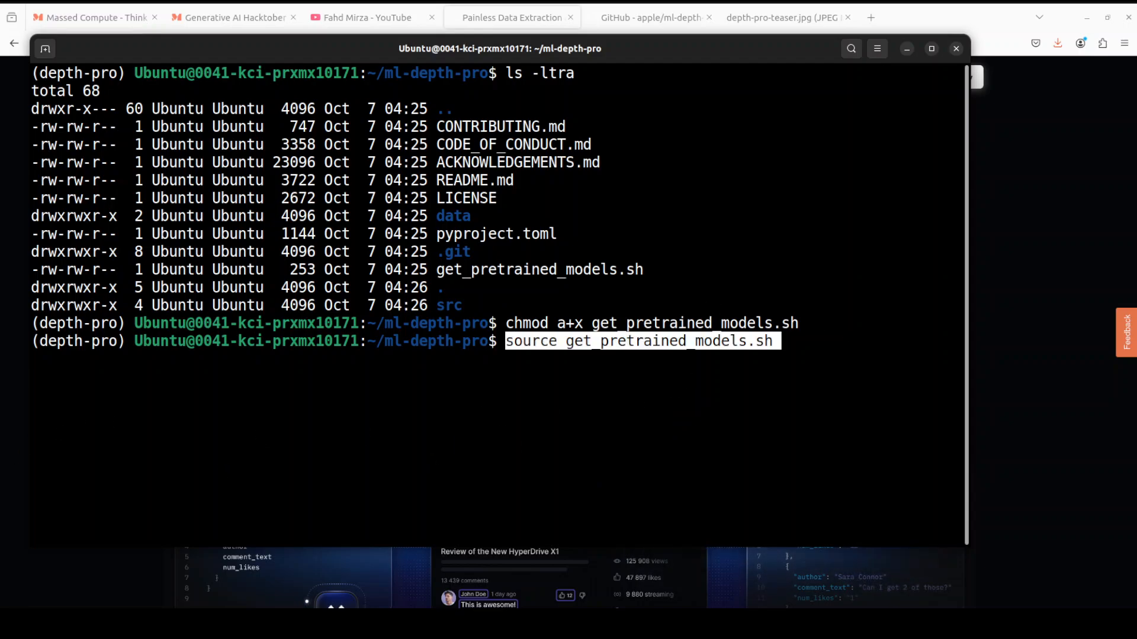
key("Return")
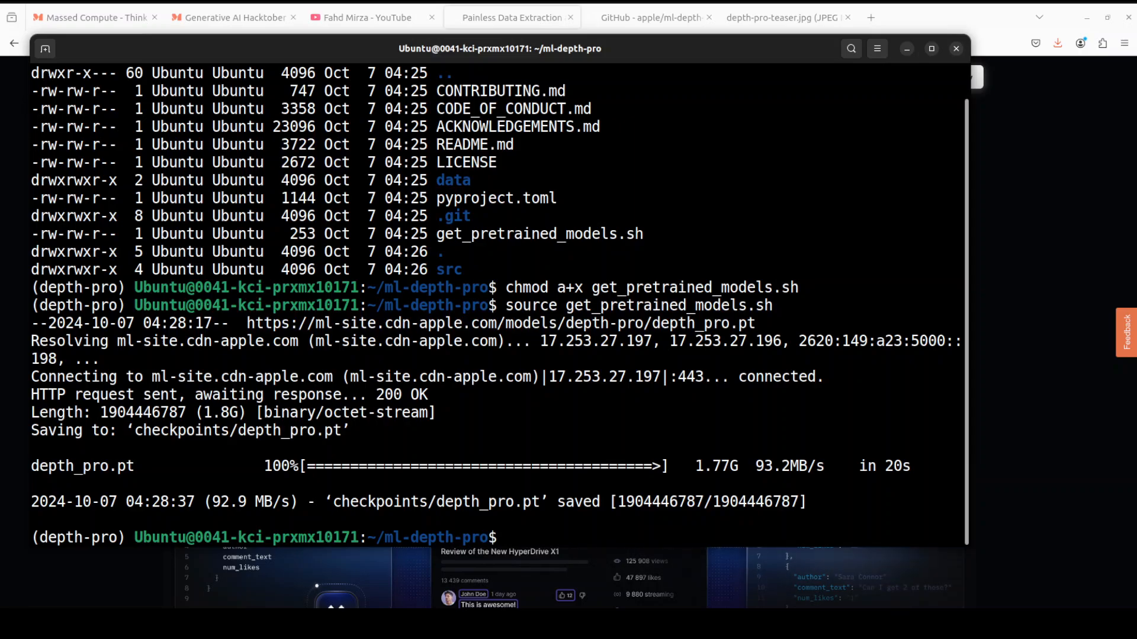
type("cl")
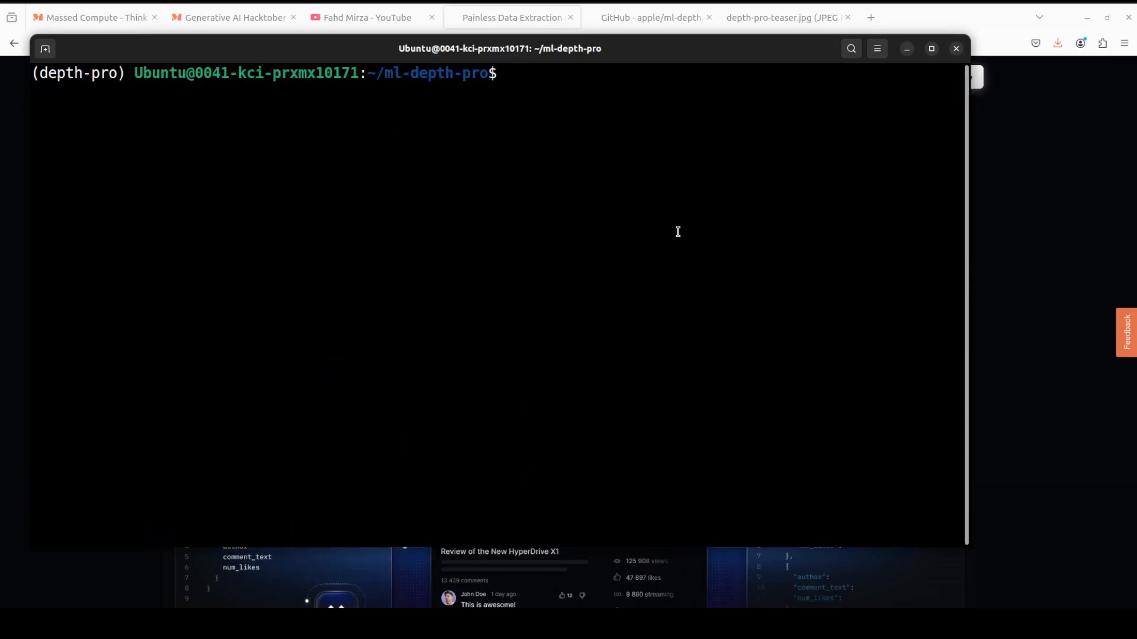
- Preview example.jpg from ml-depth-pro/data in Files, then close the viewer
left_click(508, 72)
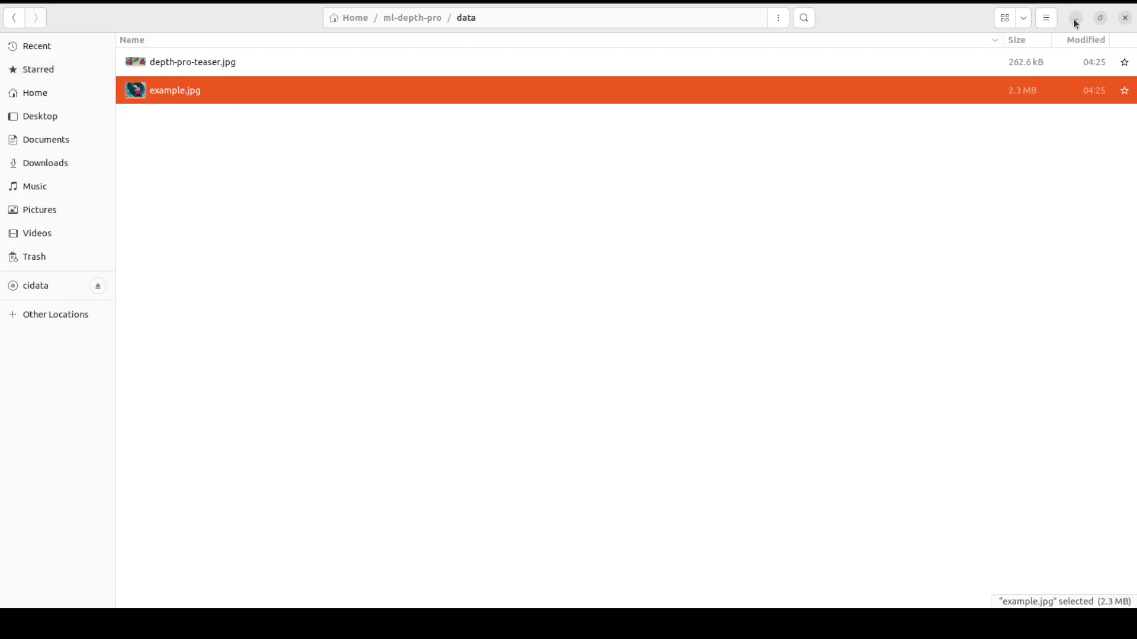
double_click(174, 90)
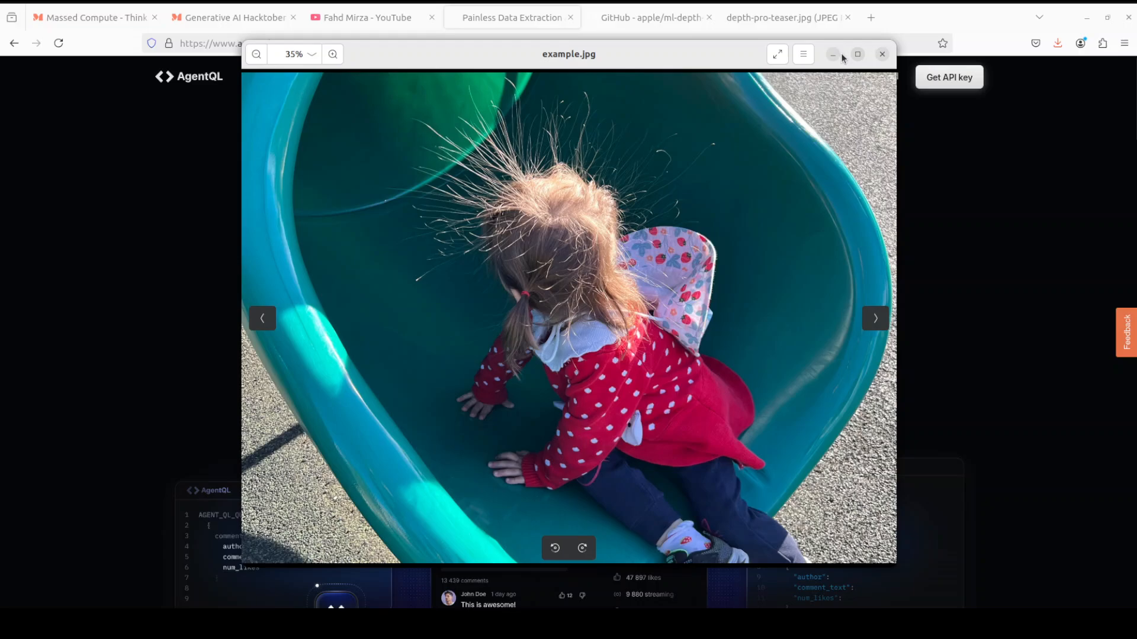
left_click(881, 53)
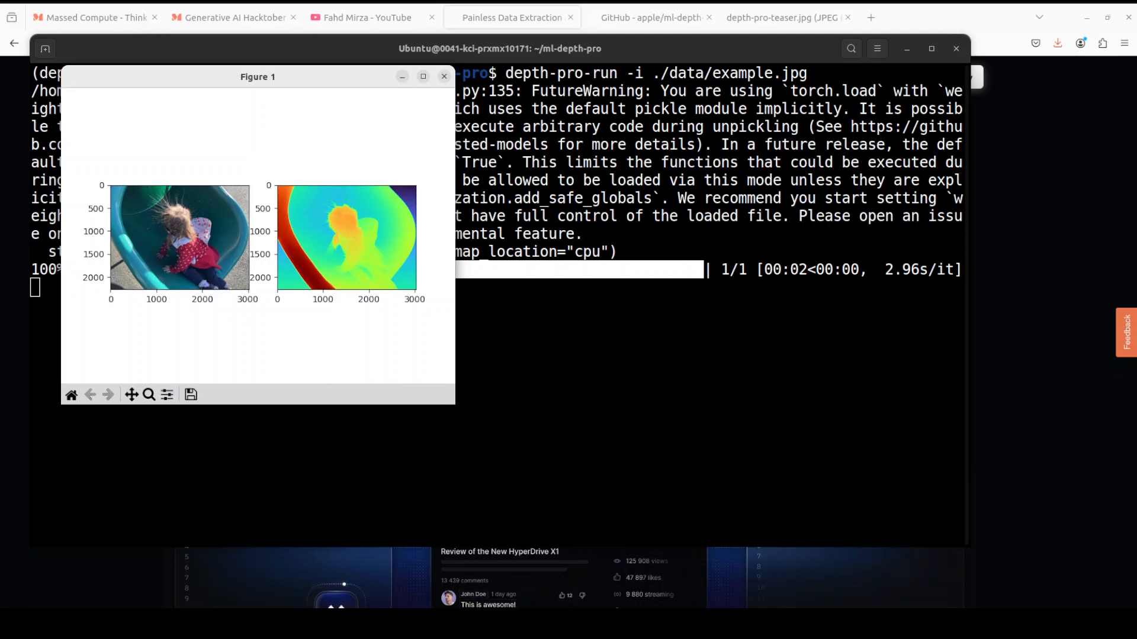
- Reposition the Figure 1 depth-map window around the screen and bring up the Terminal dock menu
left_click_drag(257, 75, 625, 203)
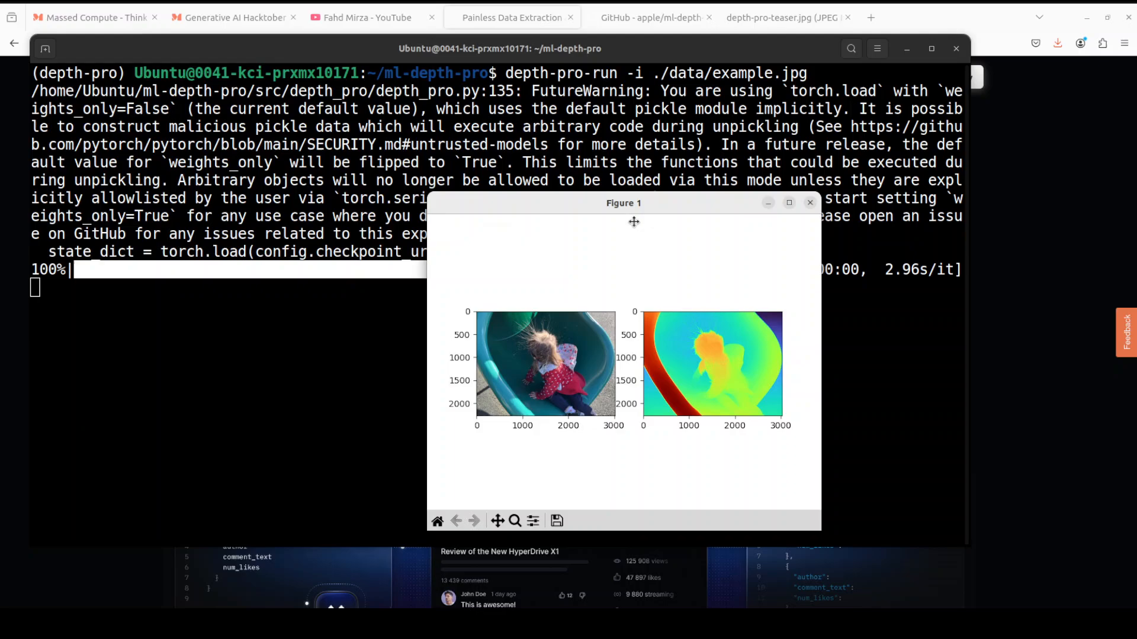
left_click_drag(624, 203, 682, 336)
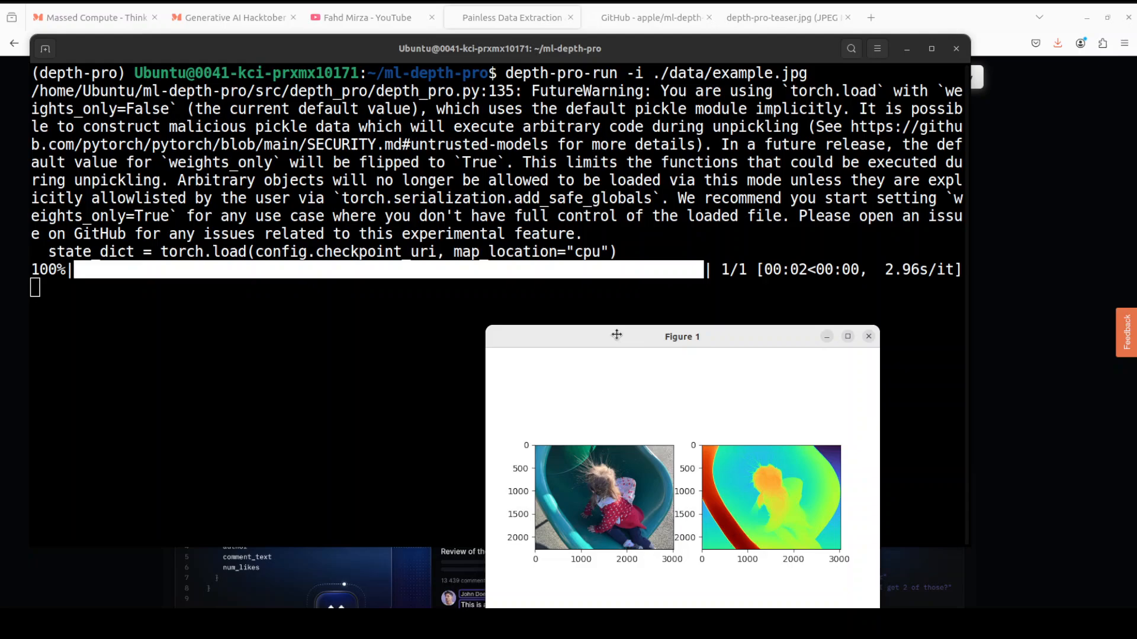
left_click_drag(616, 336, 534, 152)
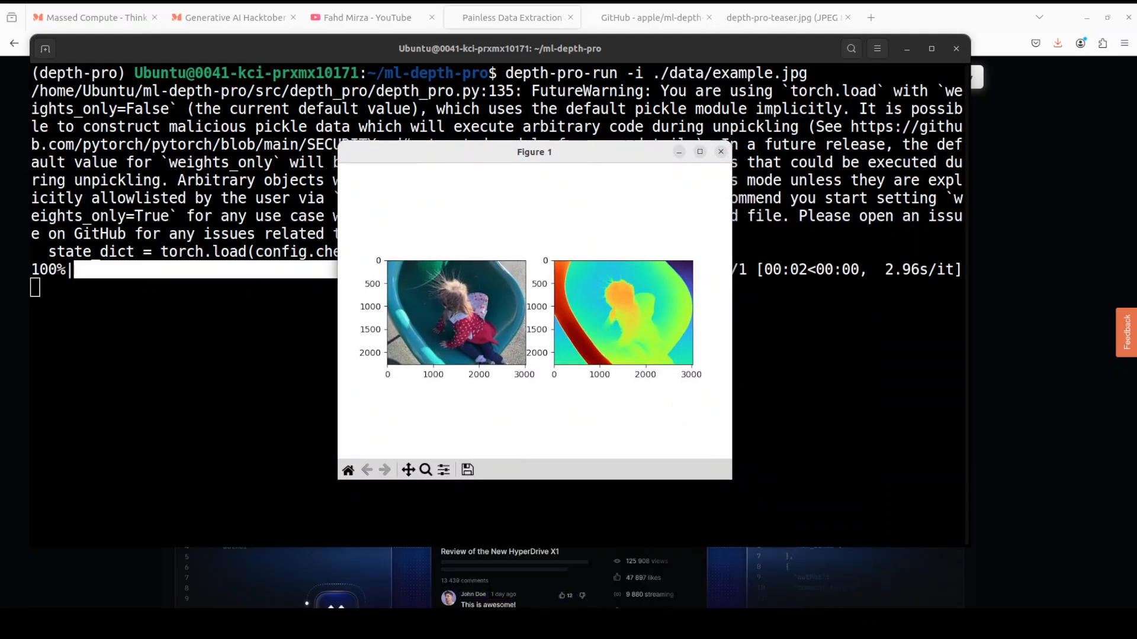
right_click(44, 48)
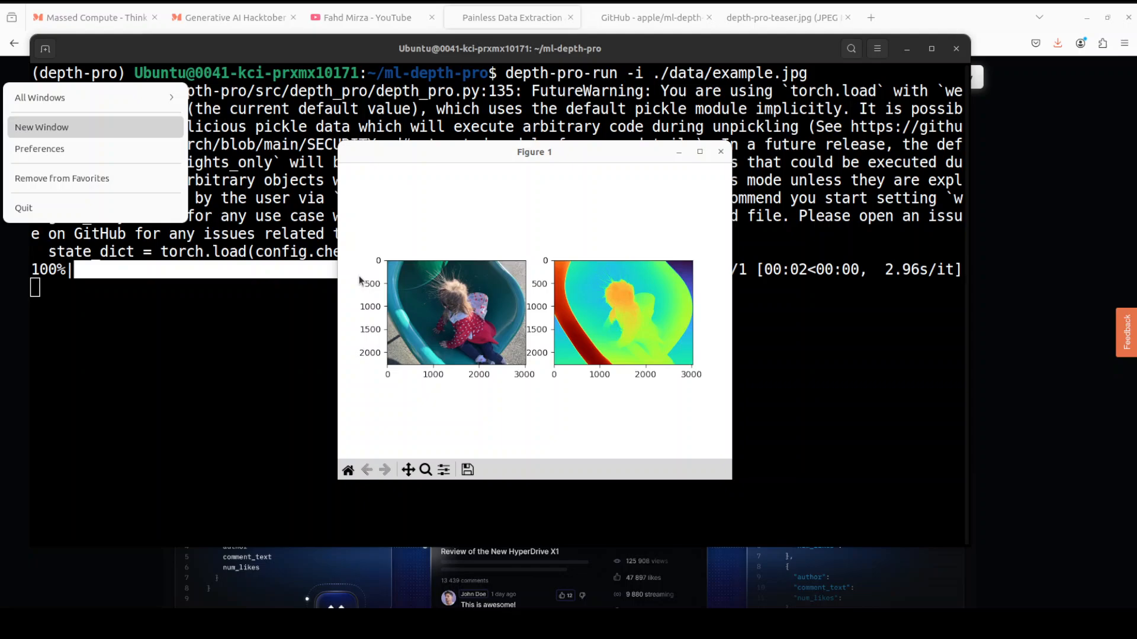
- Run nvidia-smi in a new terminal window to see the depth-pro process using ~7 GB of GPU memory
left_click(42, 127)
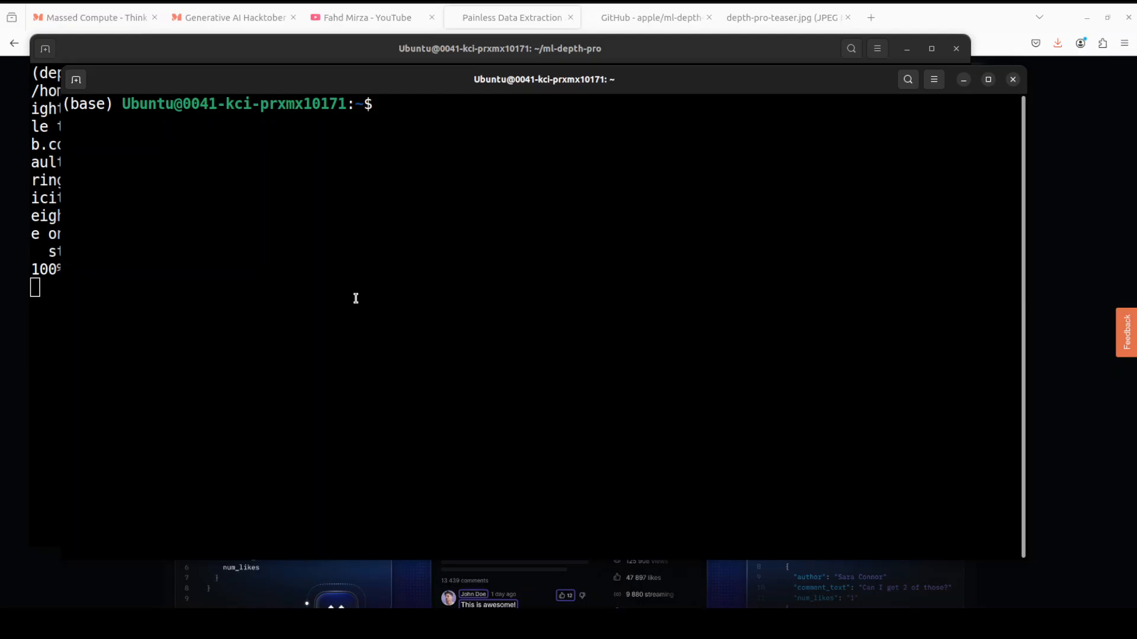
type("nvidia-smi")
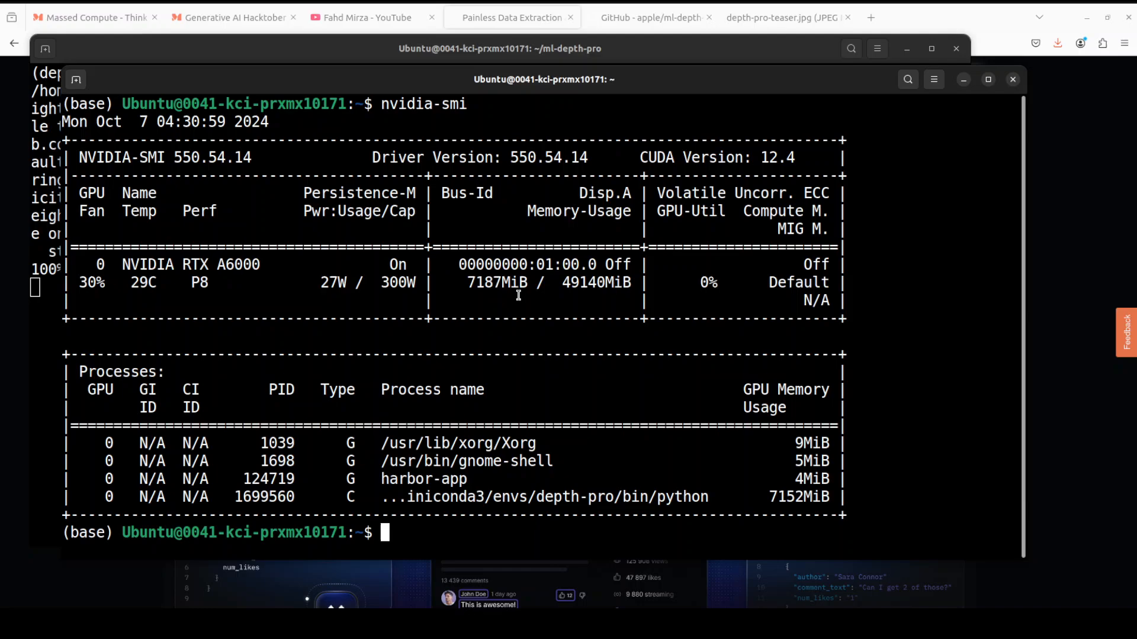
mouse_move(556, 292)
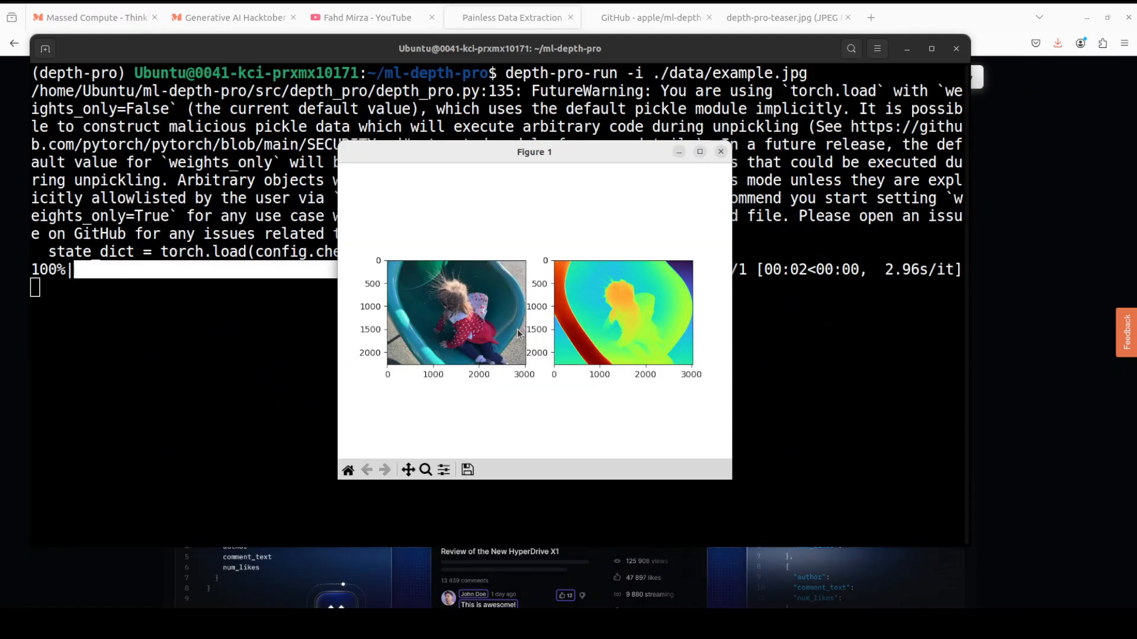
- View the depth-pro-teaser.jpg tab, then return to the apple/ml-depth-pro GitHub README
left_click(783, 18)
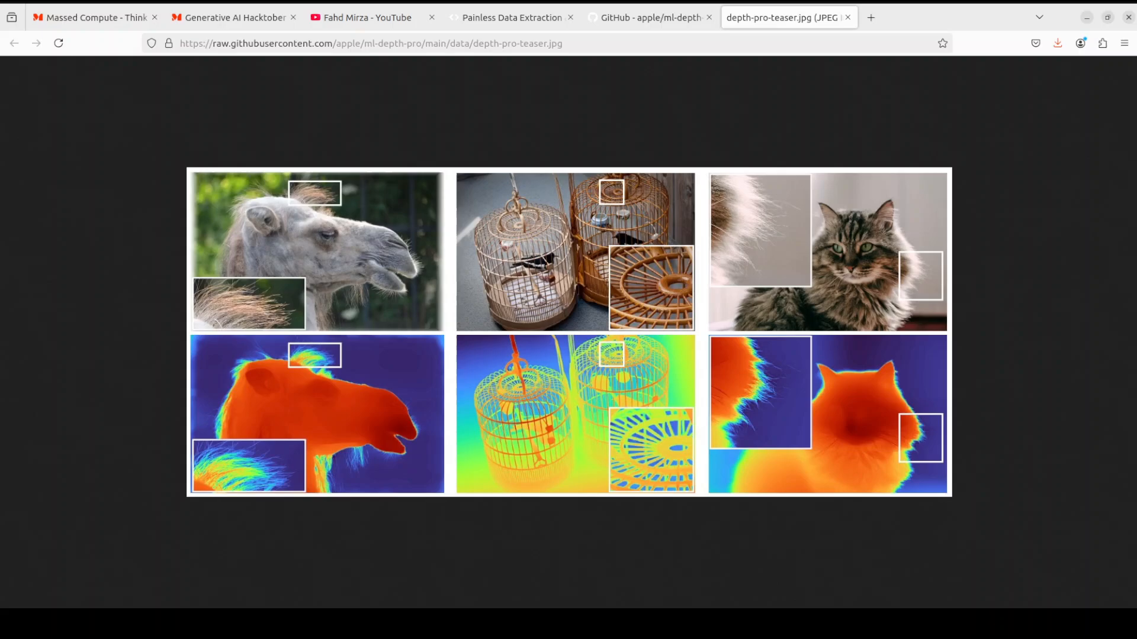
mouse_move(648, 17)
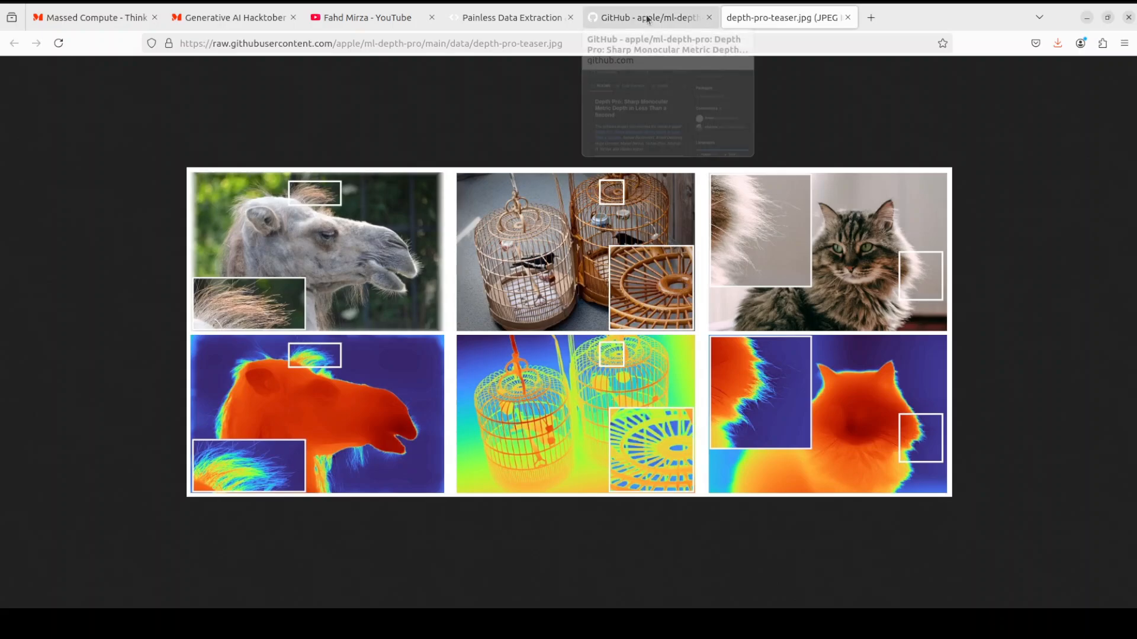
left_click(648, 18)
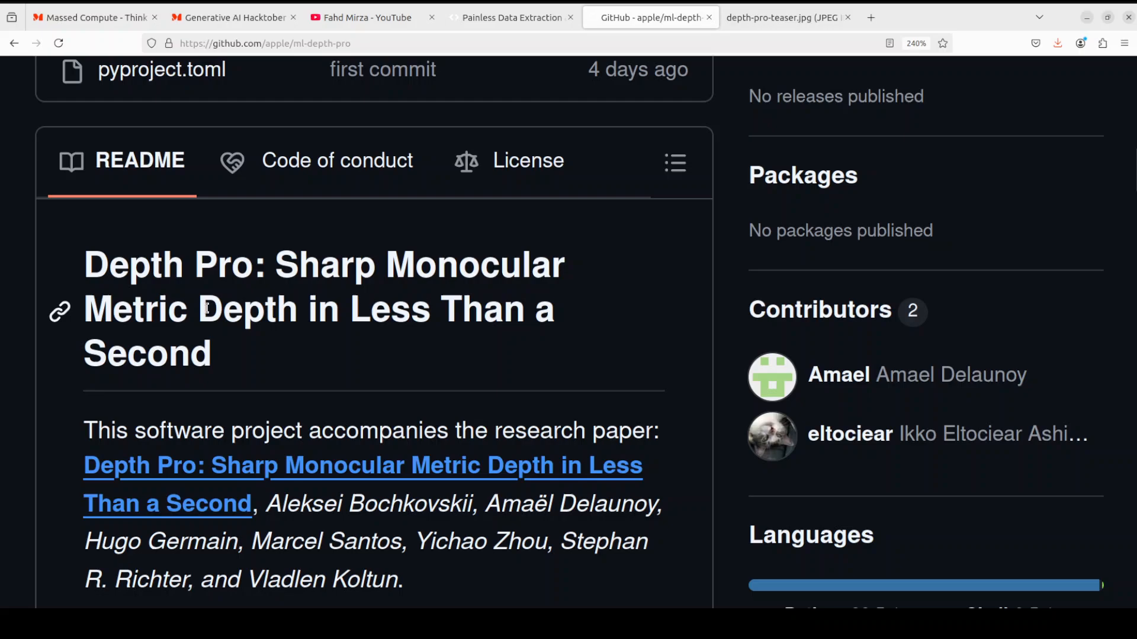